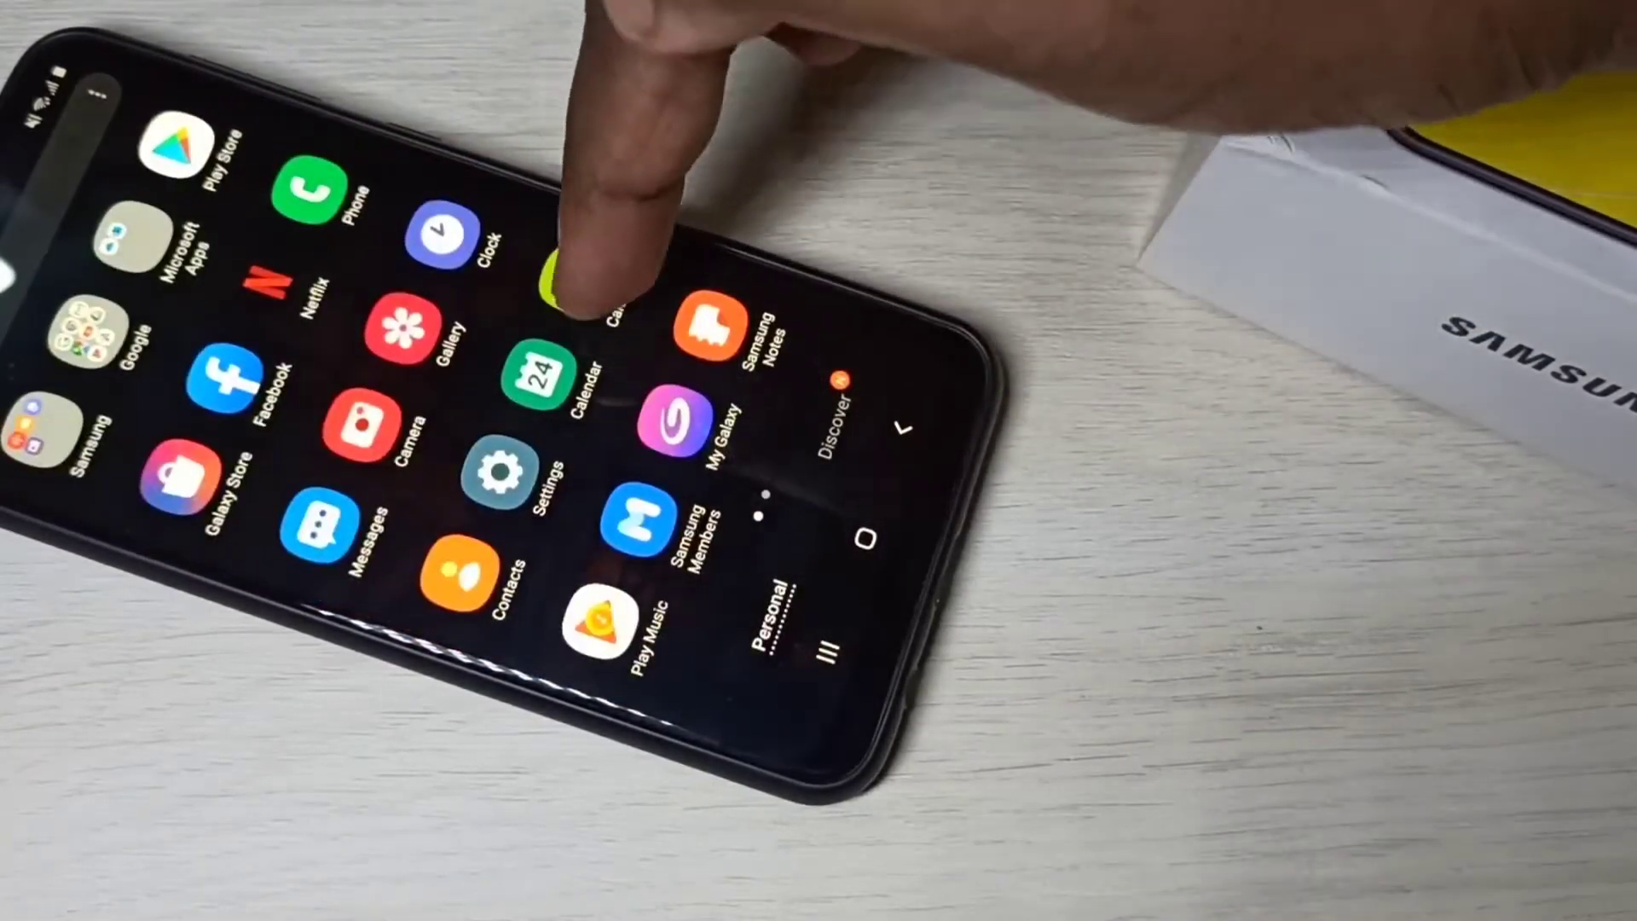
Step: Launch the Settings app from the app drawer to its main settings list
{"action": "left_click", "coordinate": [493, 478]}
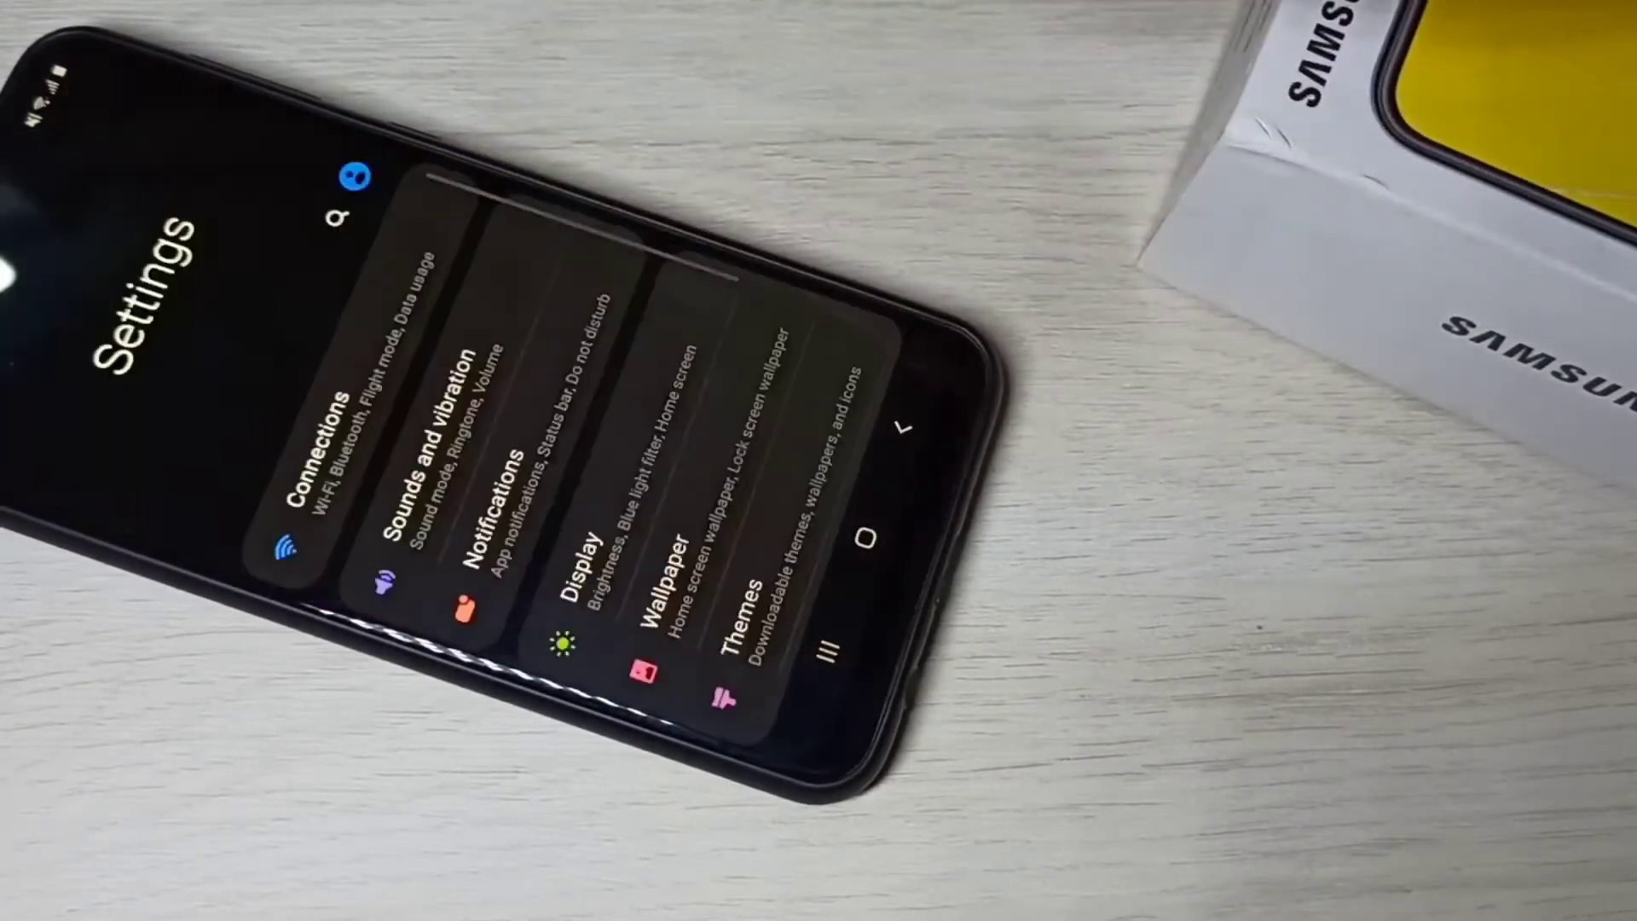